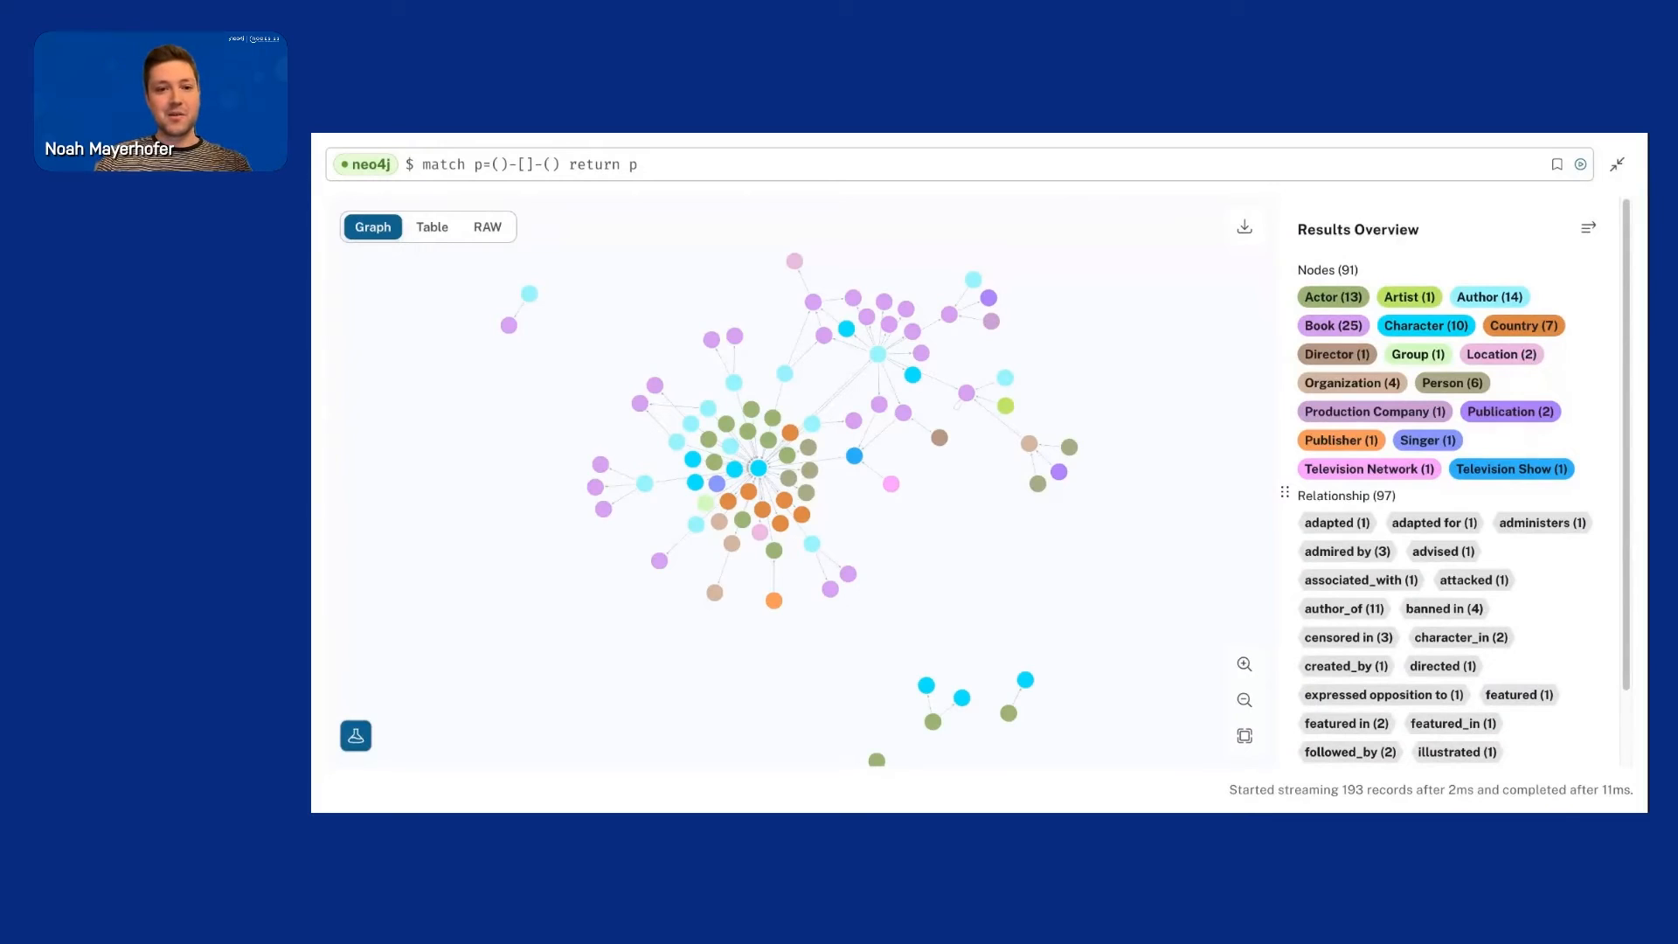
mouse_move(846, 308)
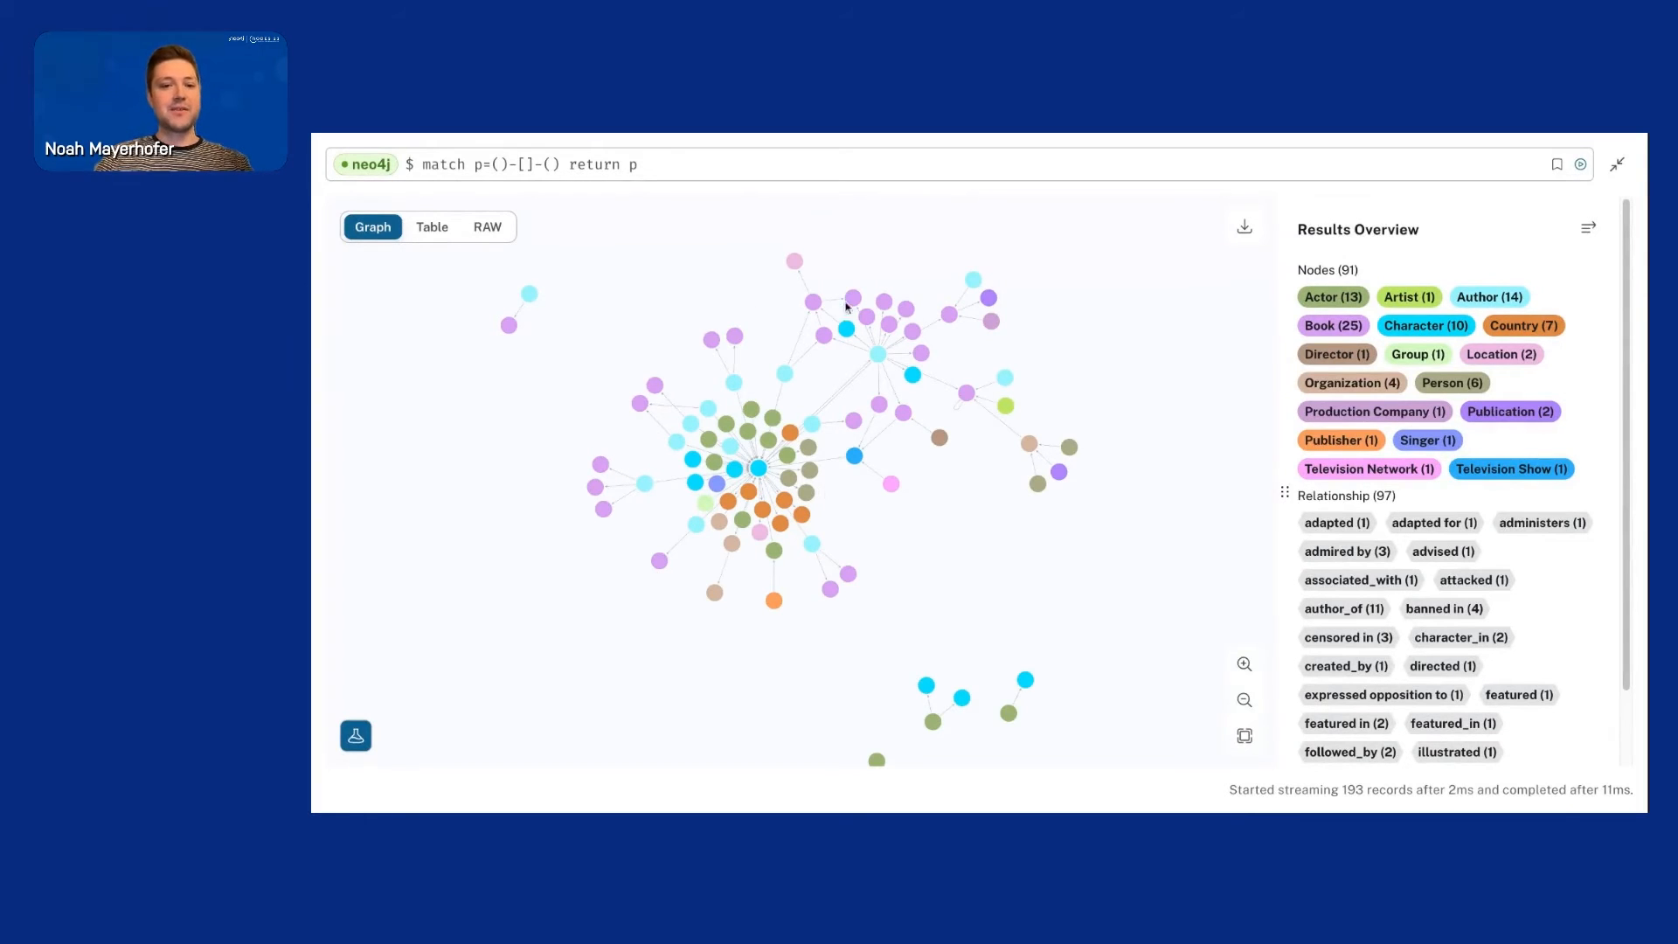
mouse_move(965, 503)
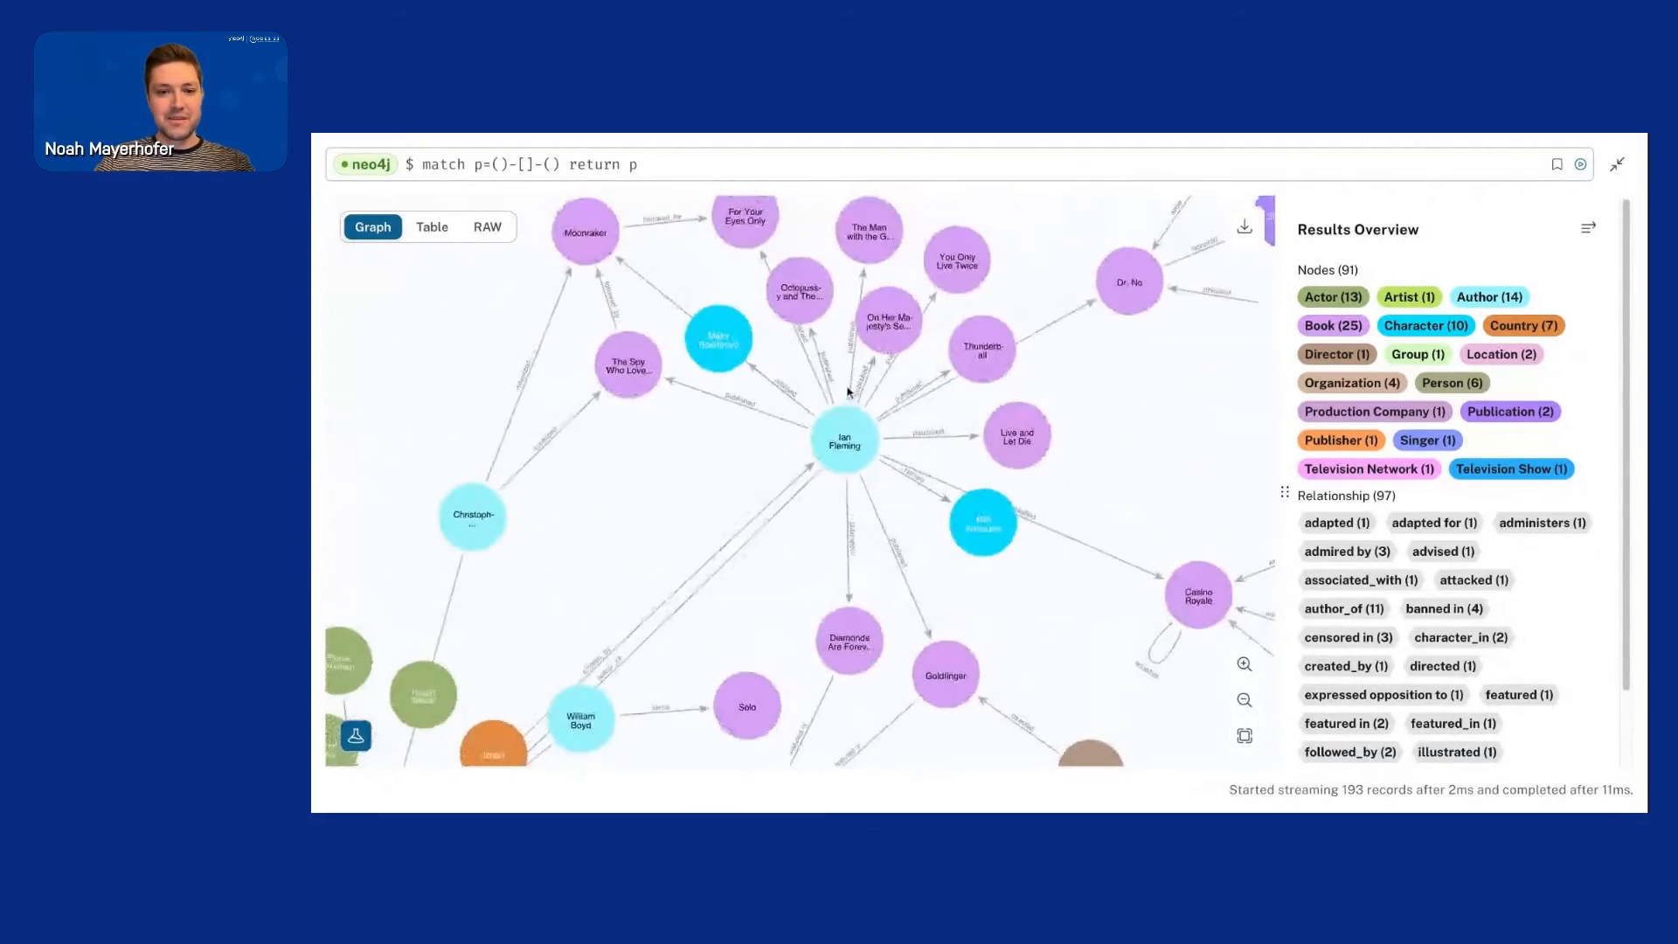
Inspect the Ian Fleming and Live and Let Die nodes' properties, then return to Results Overview
left_click(844, 437)
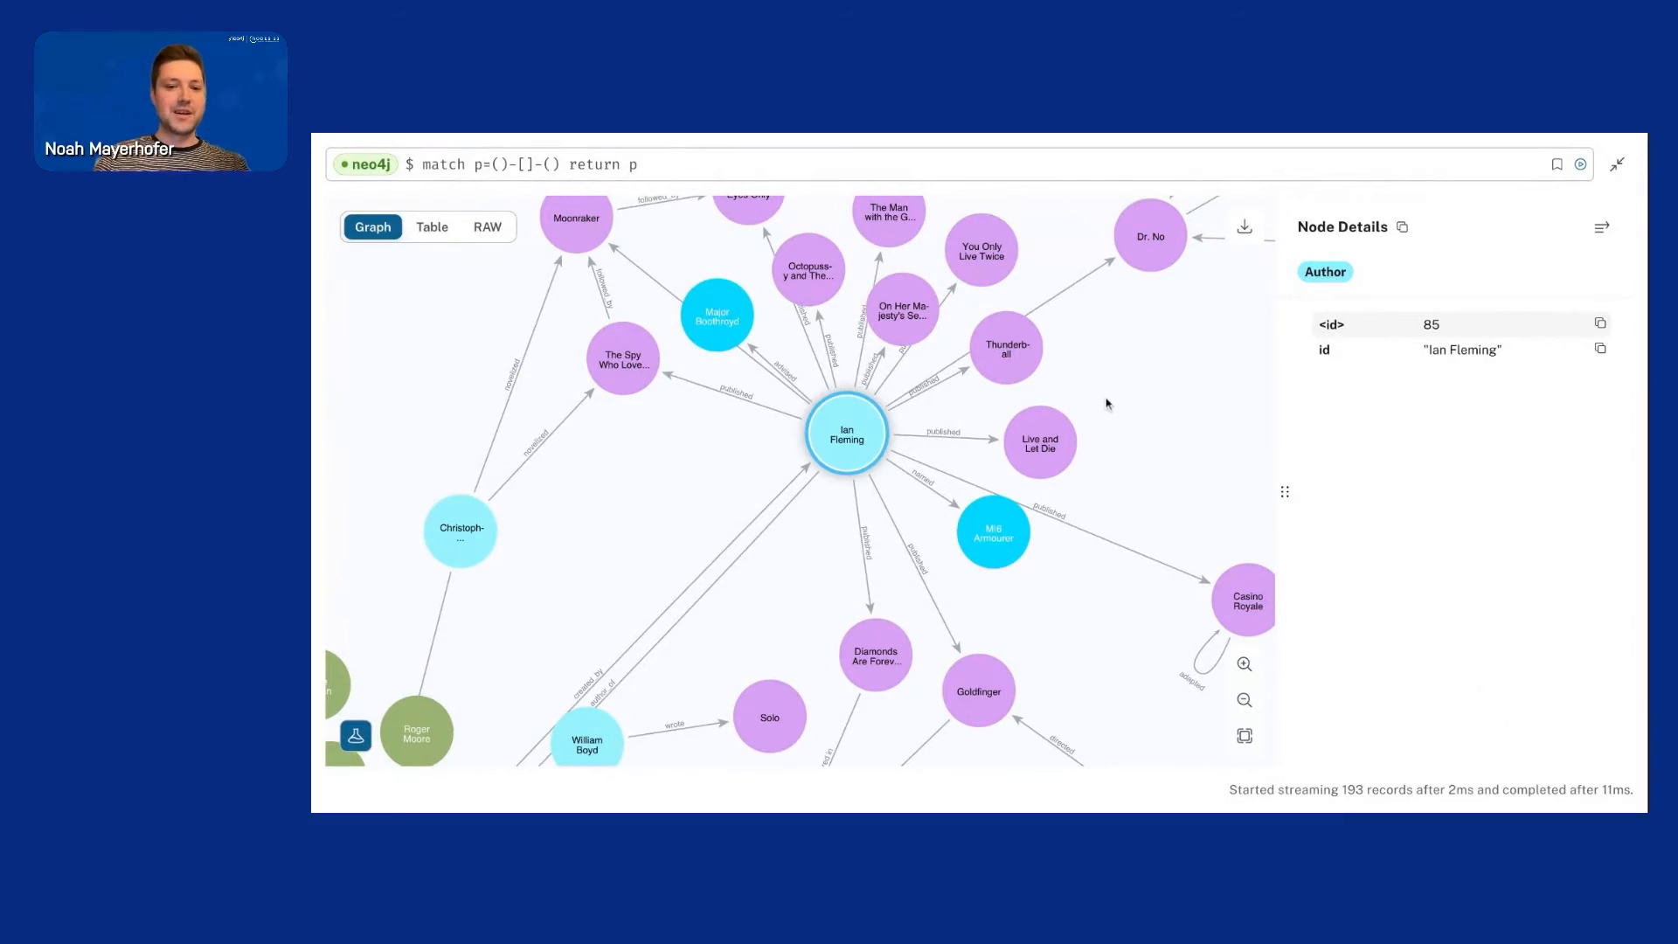
mouse_move(893, 394)
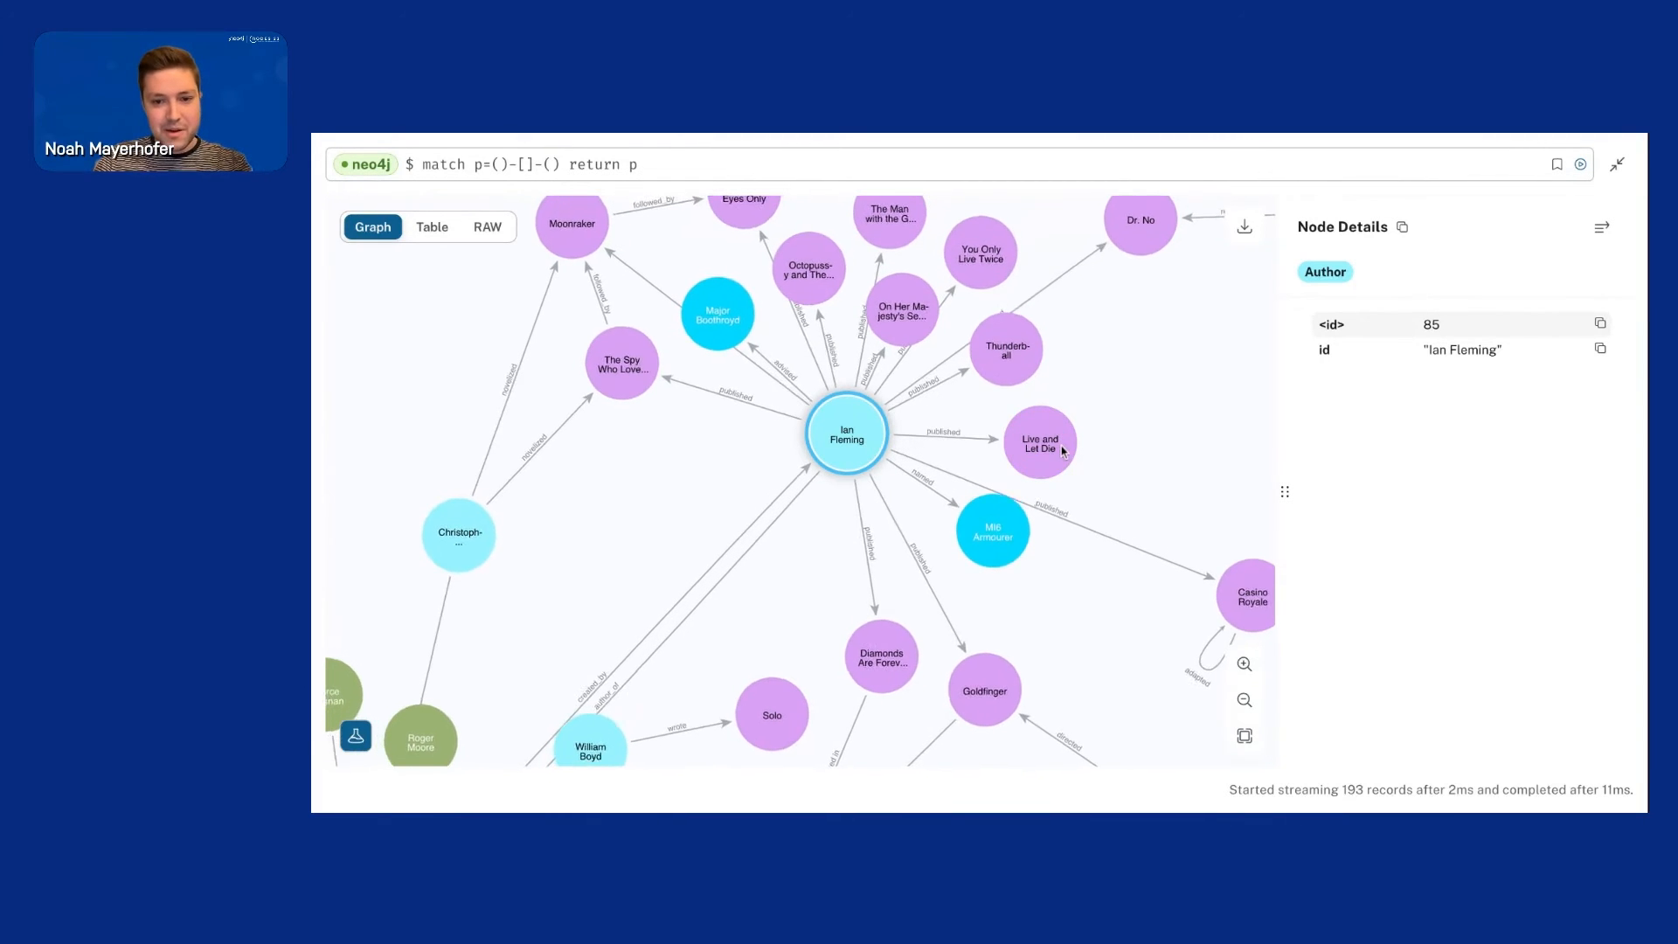
left_click(1038, 440)
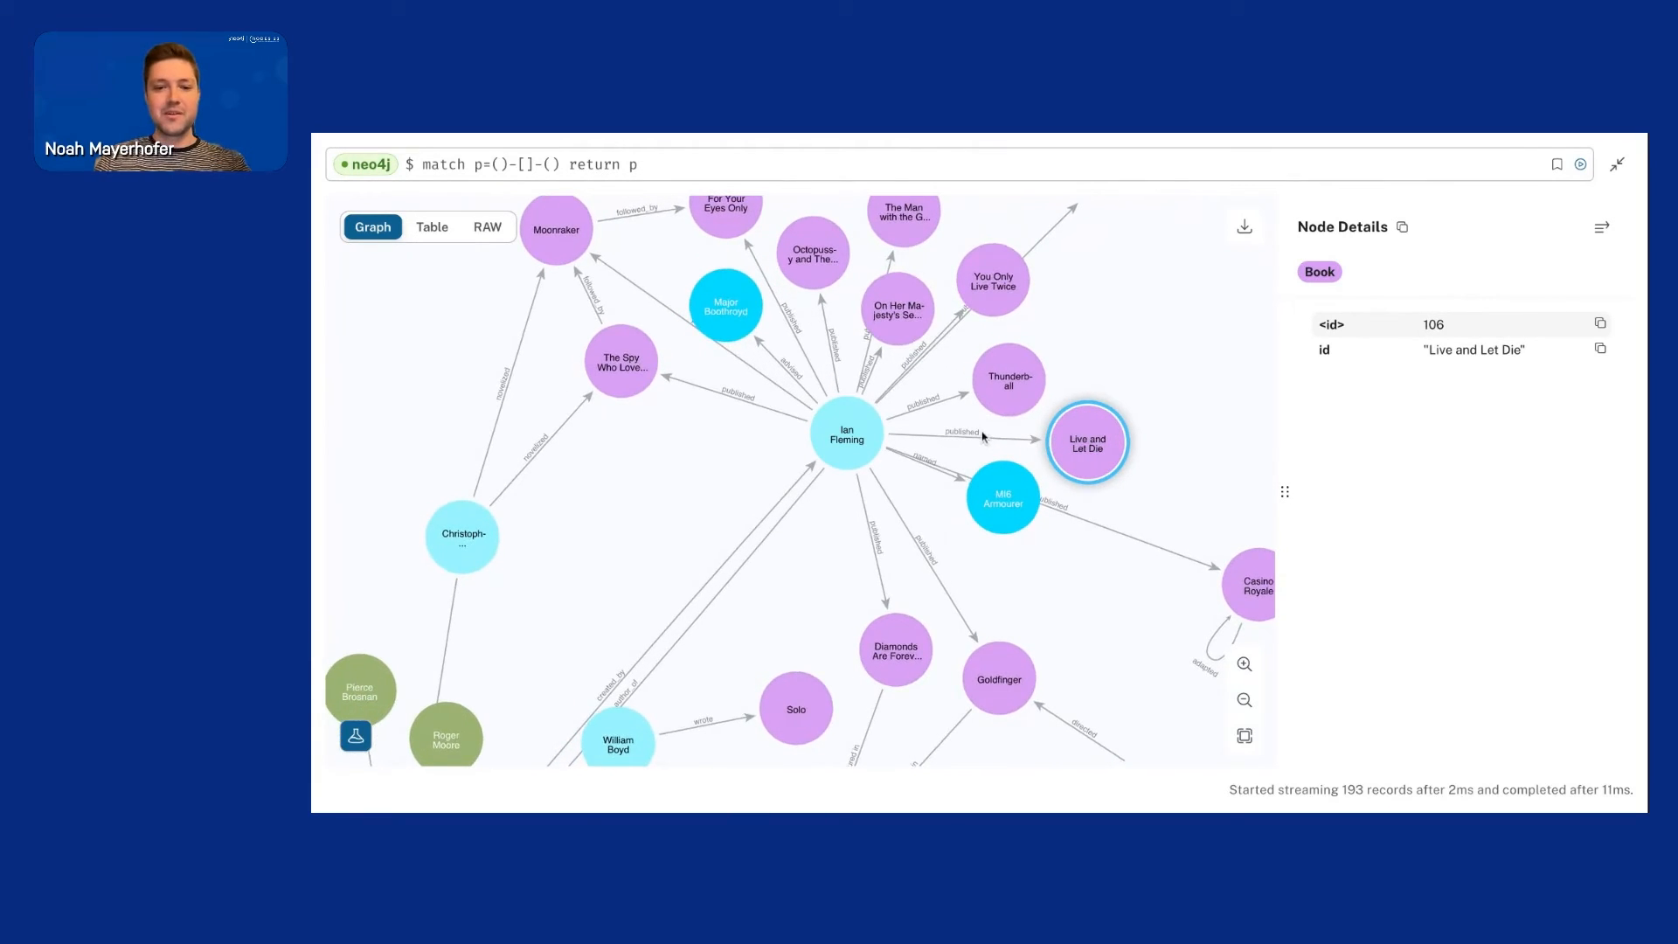
left_click(963, 429)
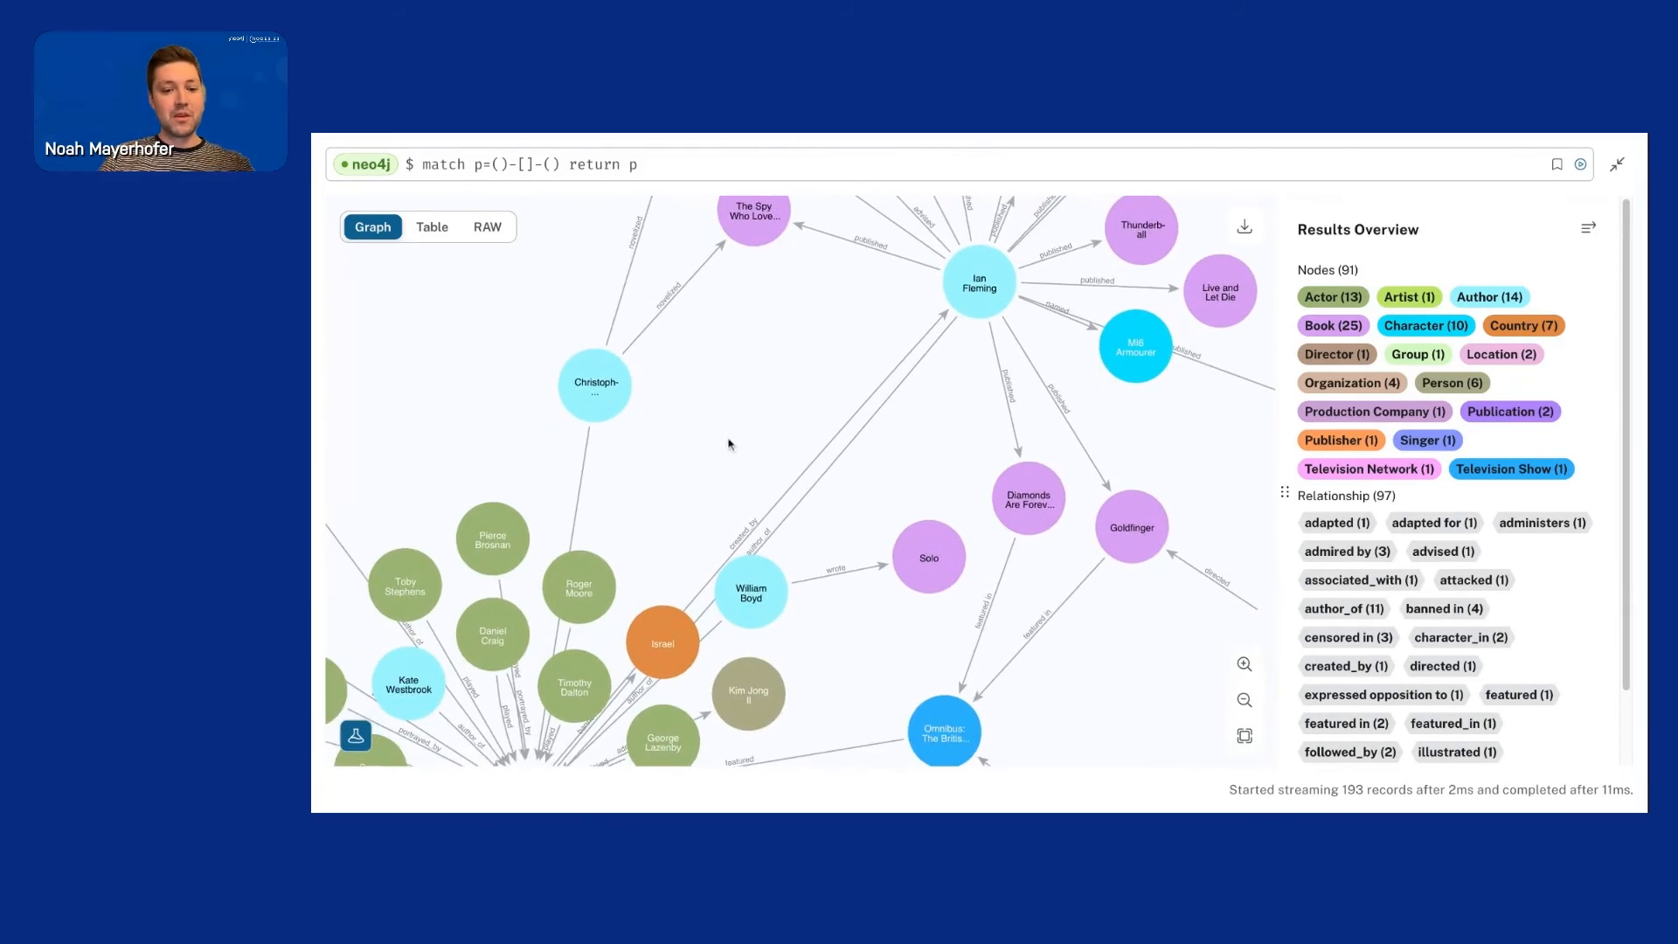
Inspect James Bond's details (id 131, code number 007) and fit the whole graph into view
left_click(715, 521)
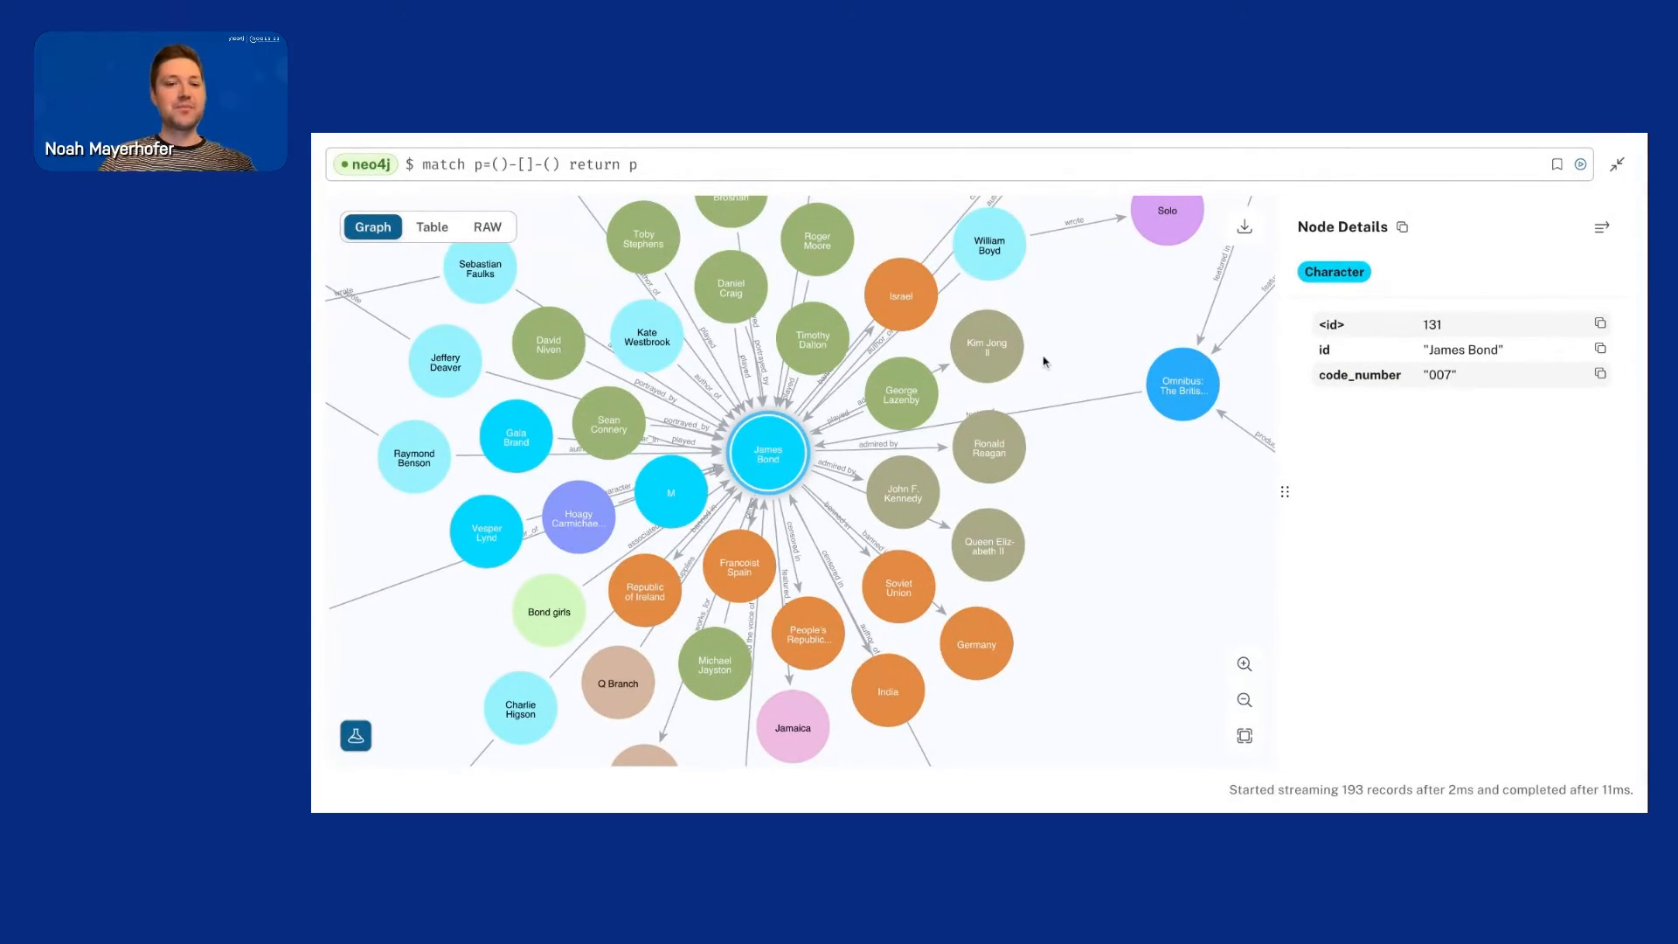
mouse_move(1044, 569)
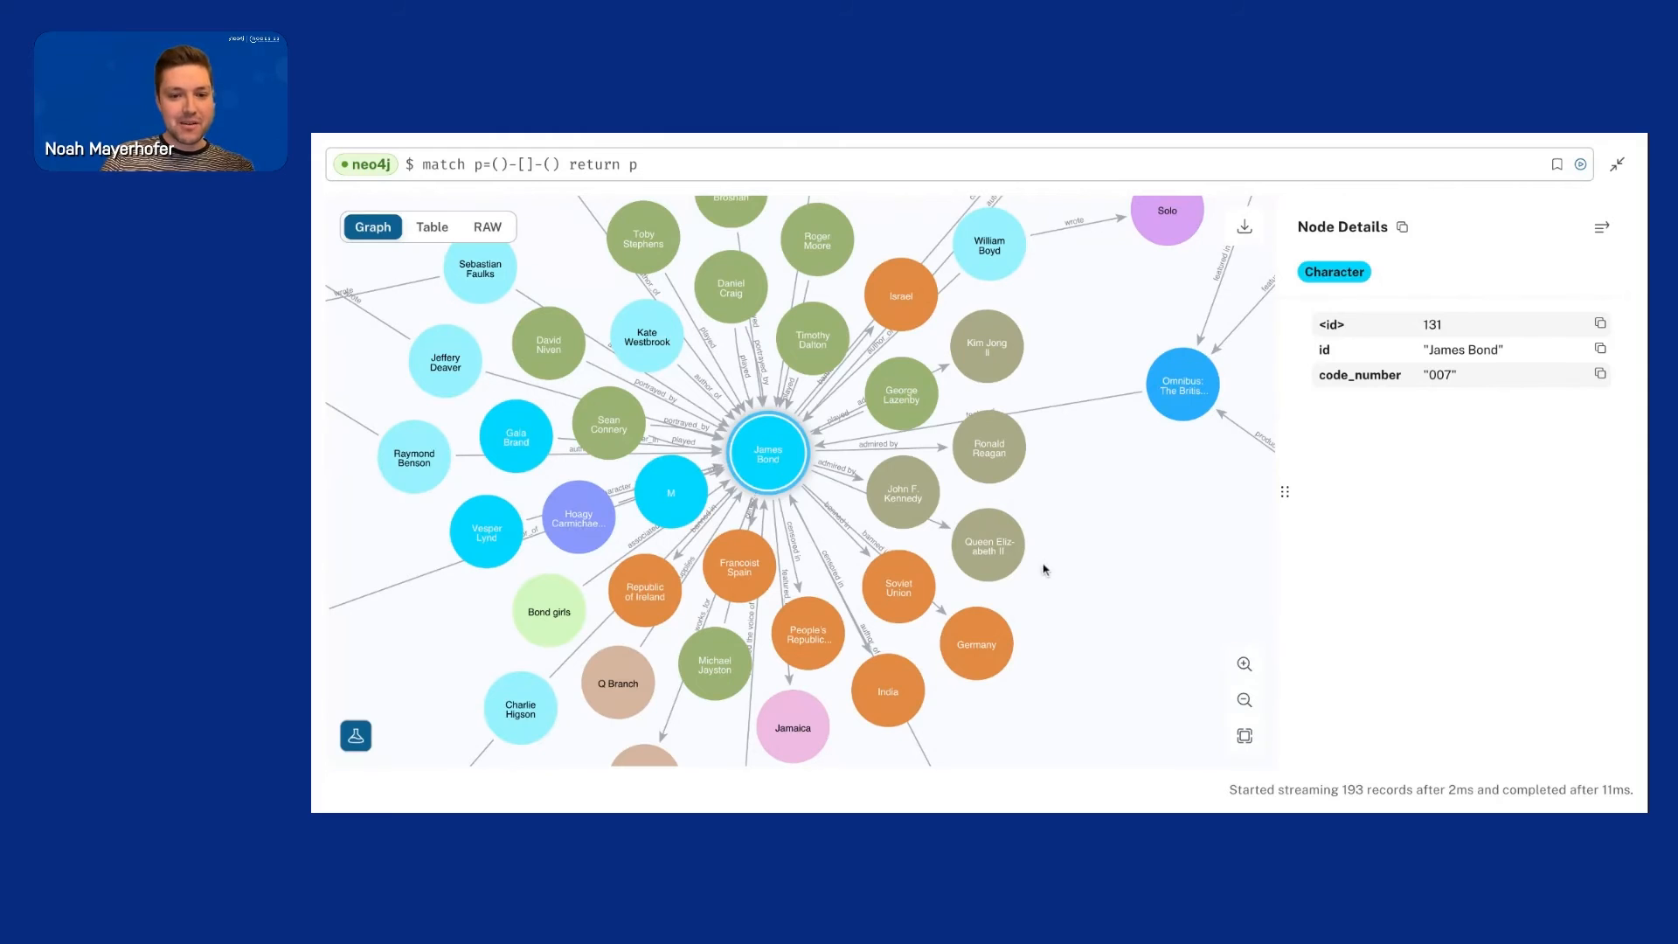
left_click(750, 450)
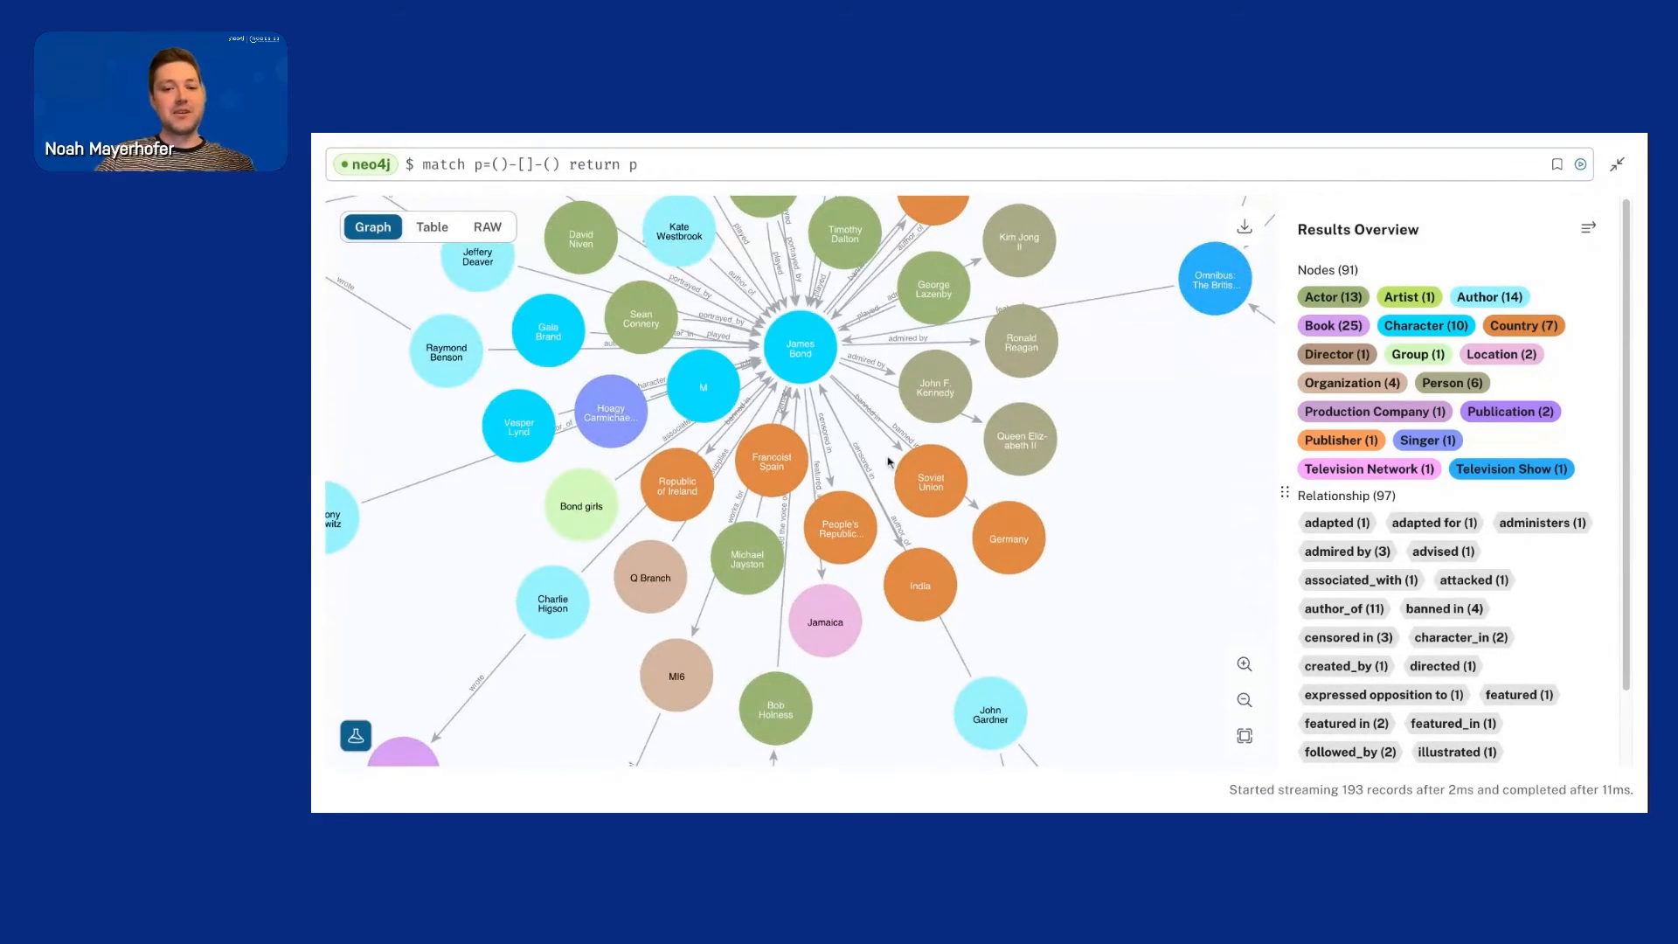
left_click(799, 346)
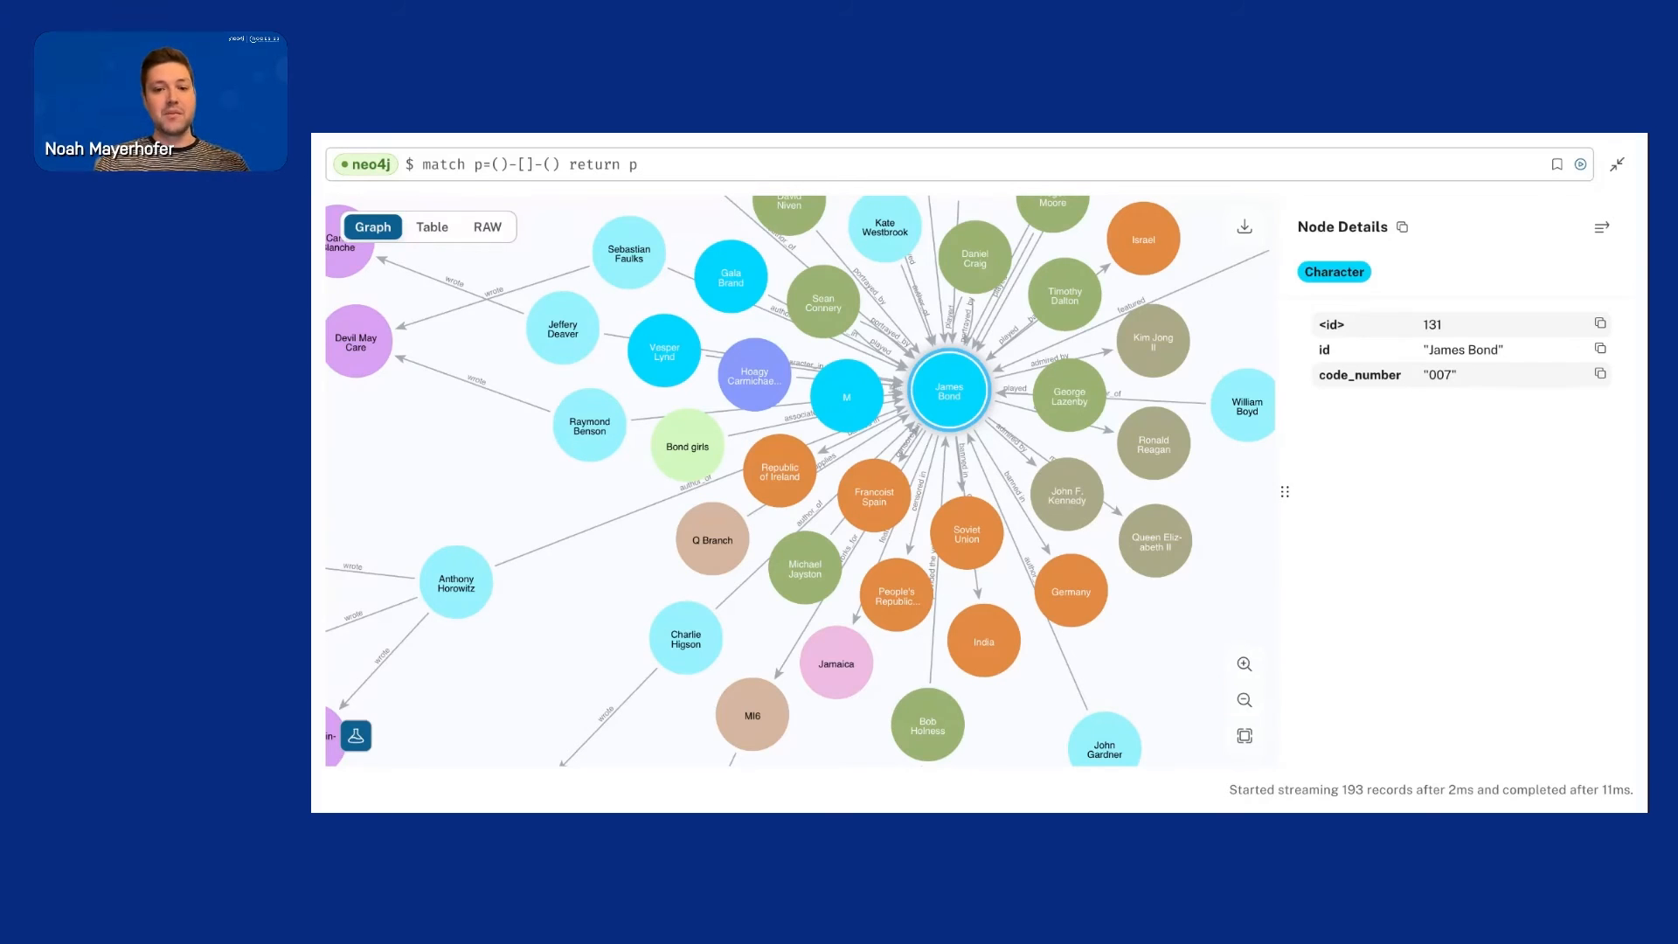
left_click(1244, 736)
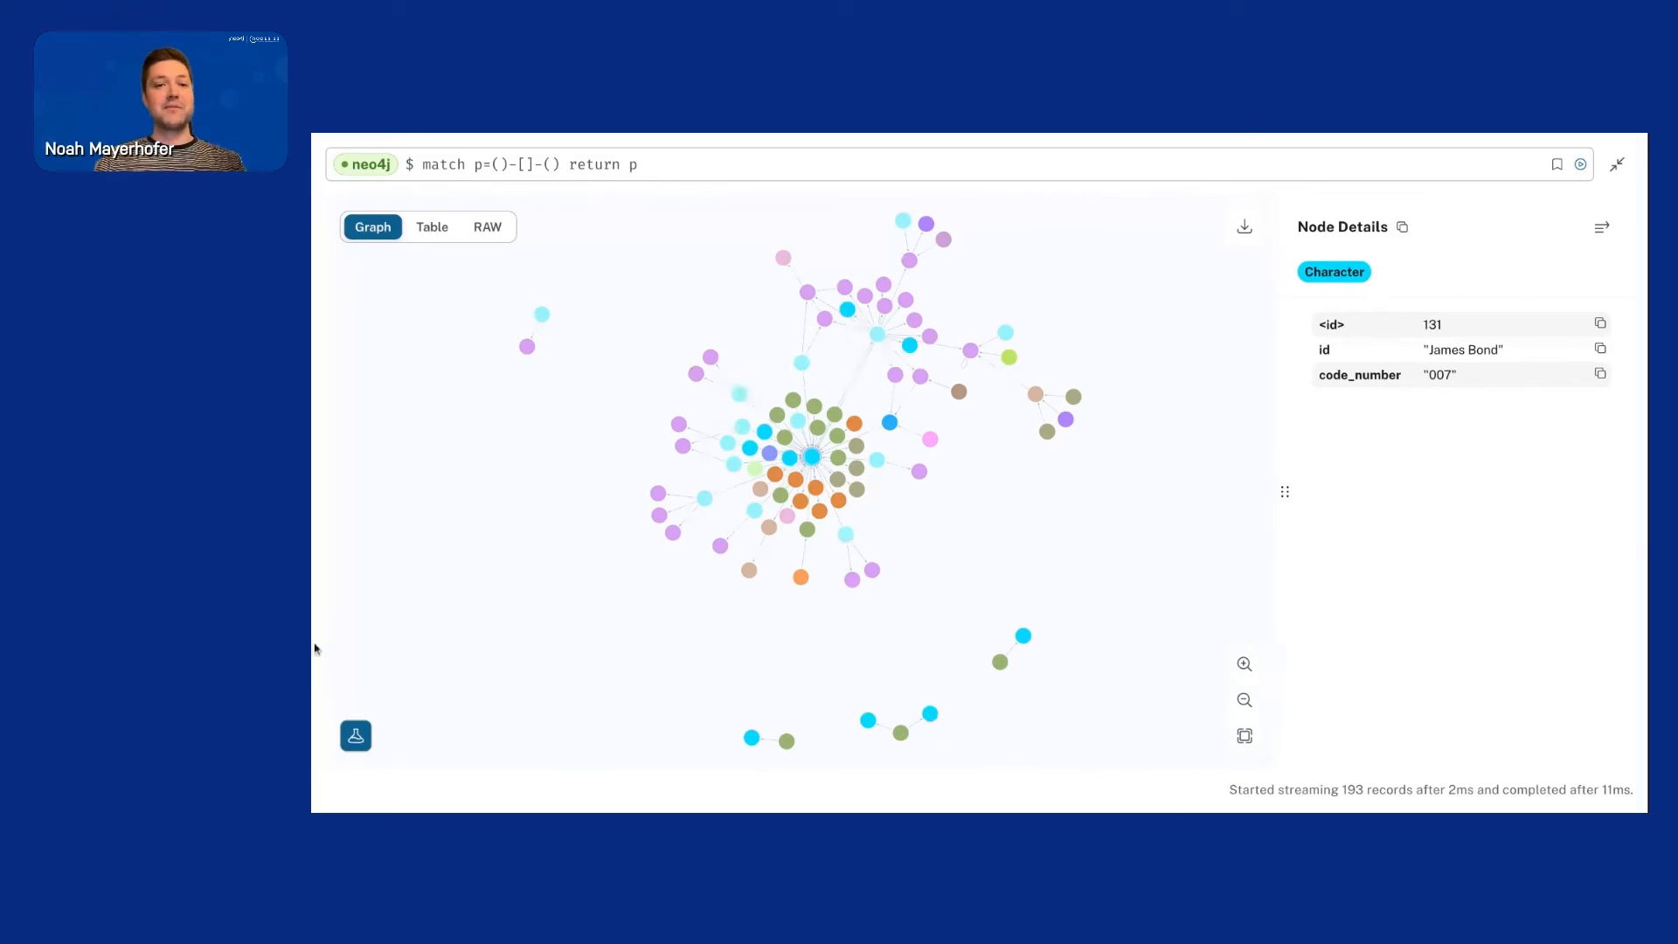
mouse_move(570, 327)
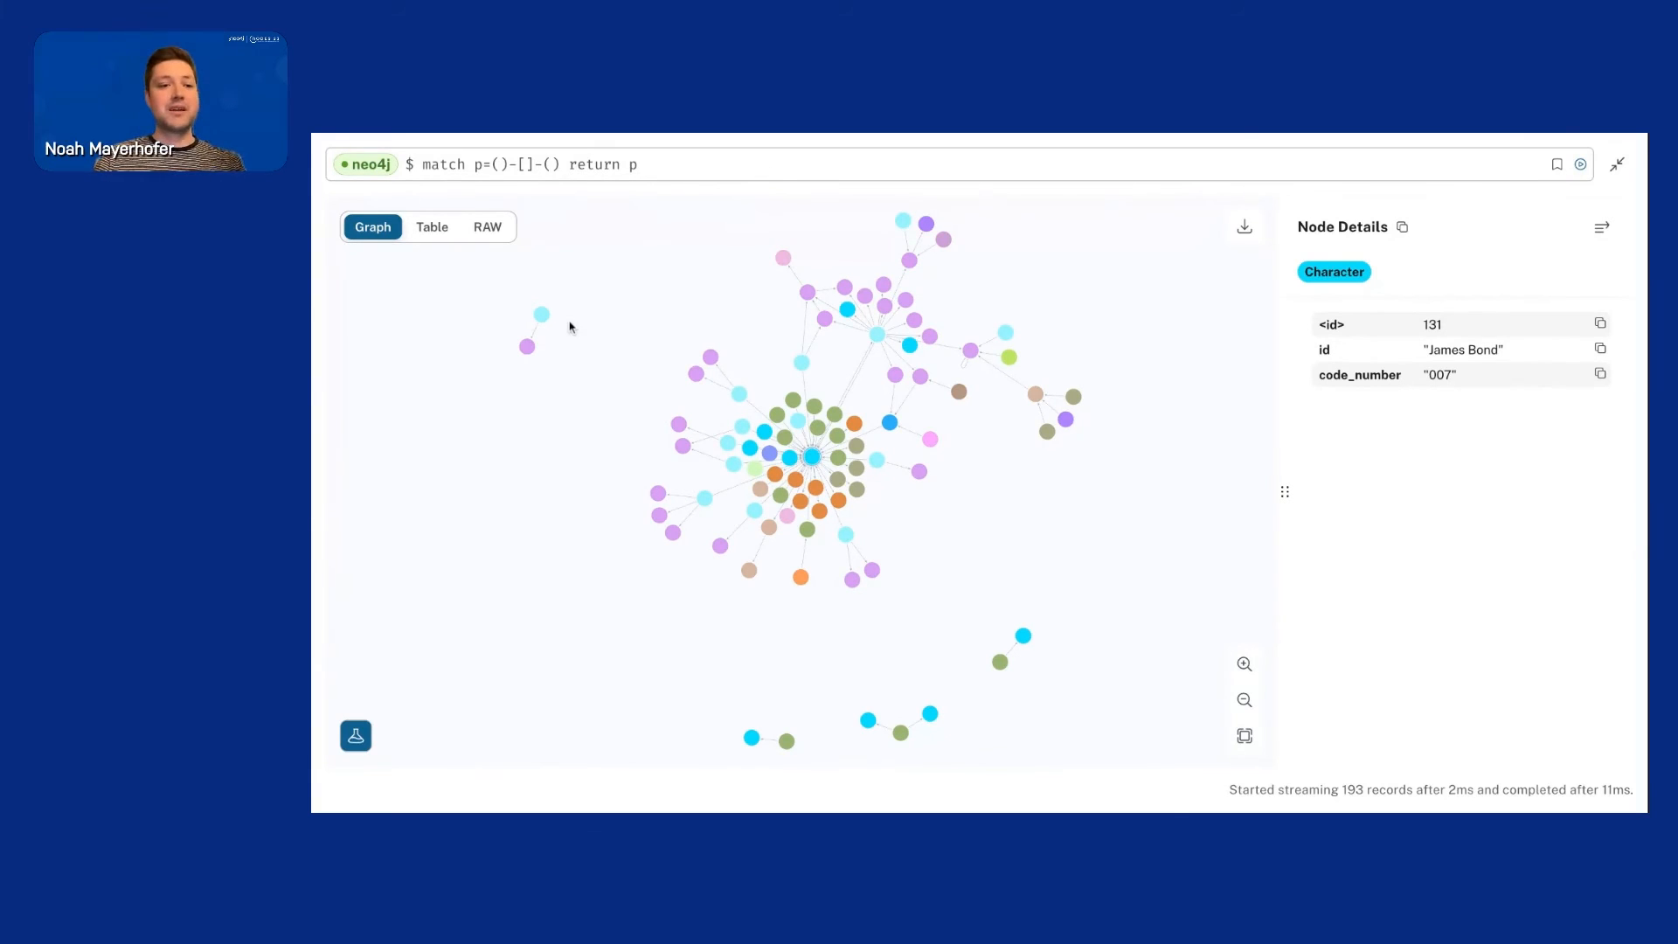